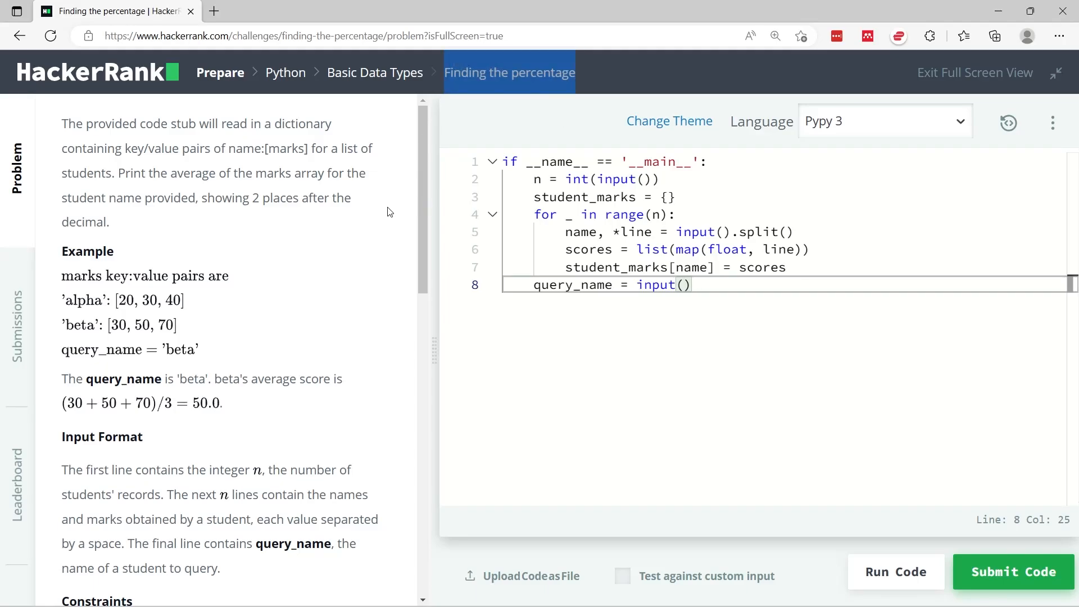
mouse_move(356, 218)
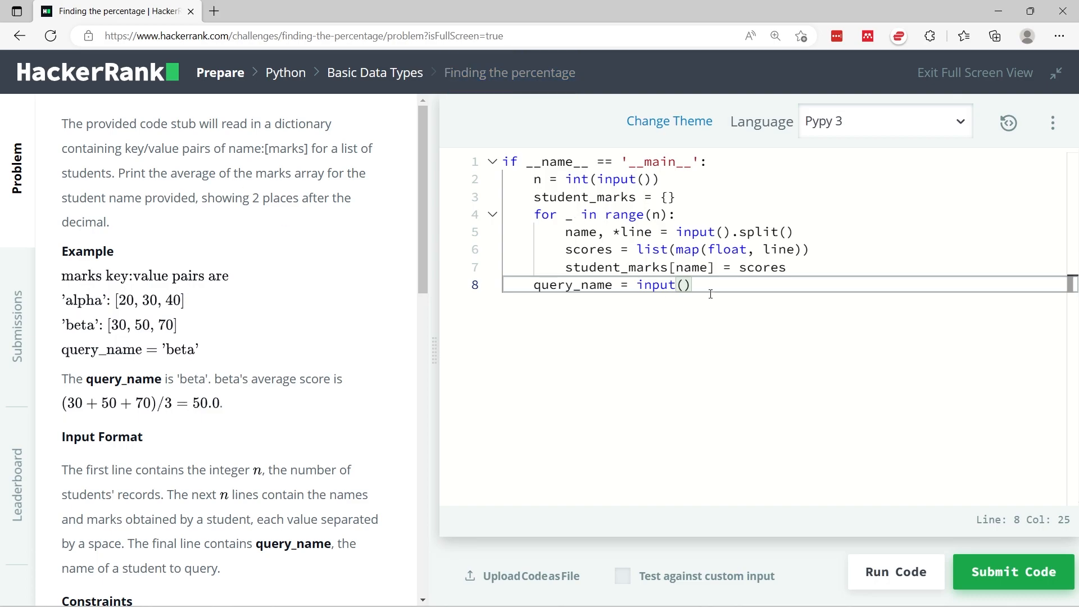
Select all of the provided Python starter code in the editor
key("ctrl+a")
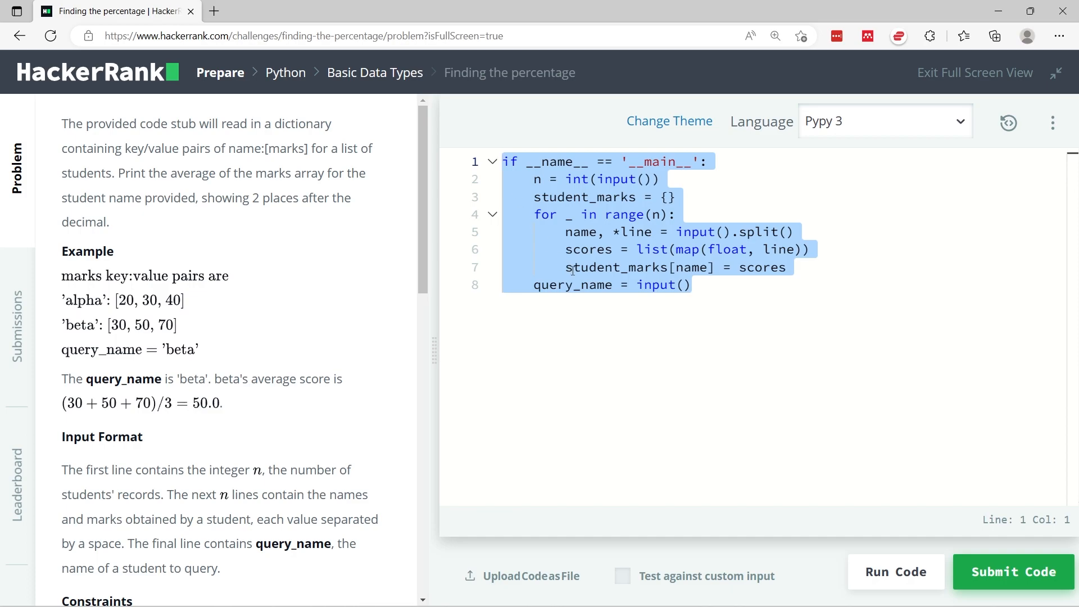
mouse_move(240, 173)
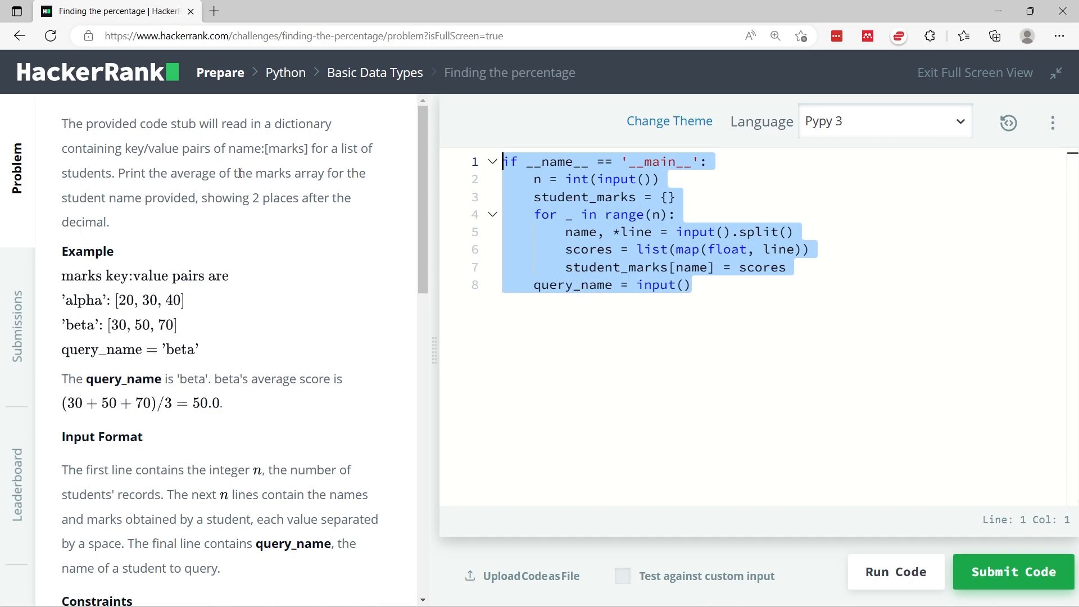
left_click(66, 124)
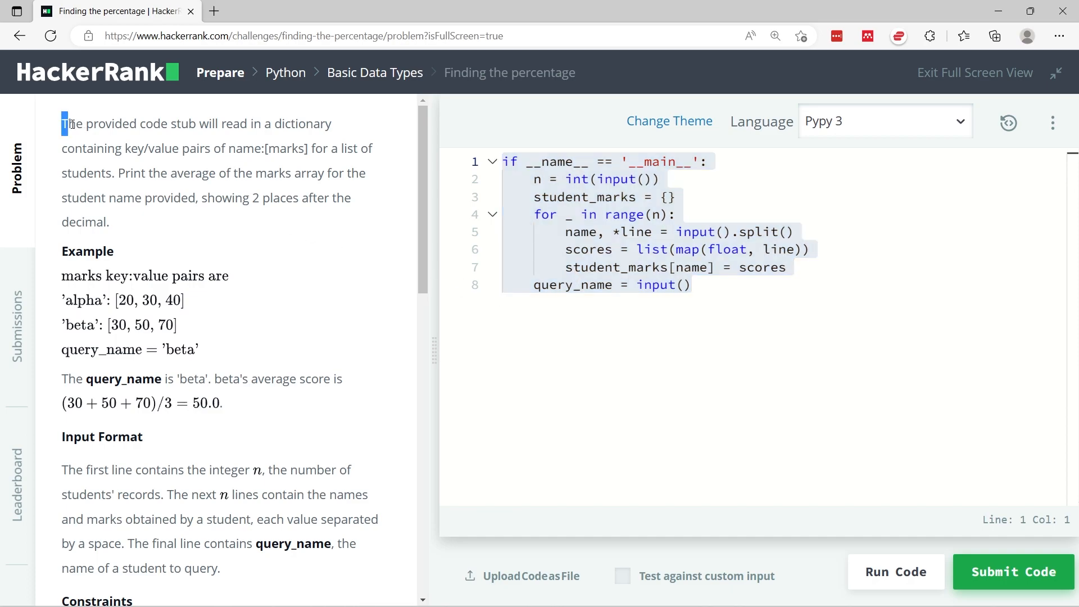
left_click_drag(63, 124, 239, 148)
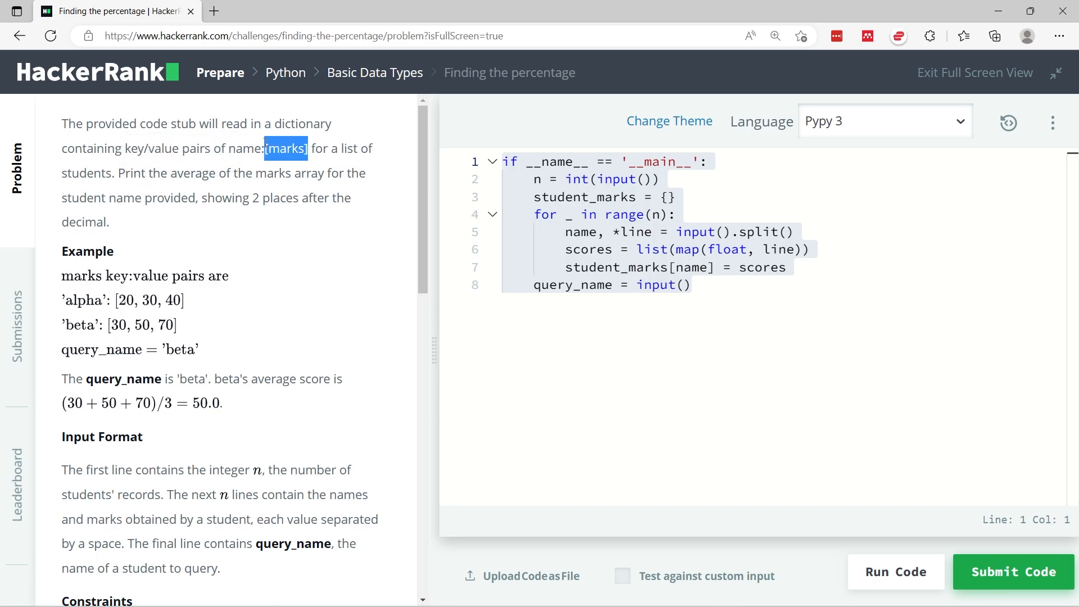
left_click(122, 172)
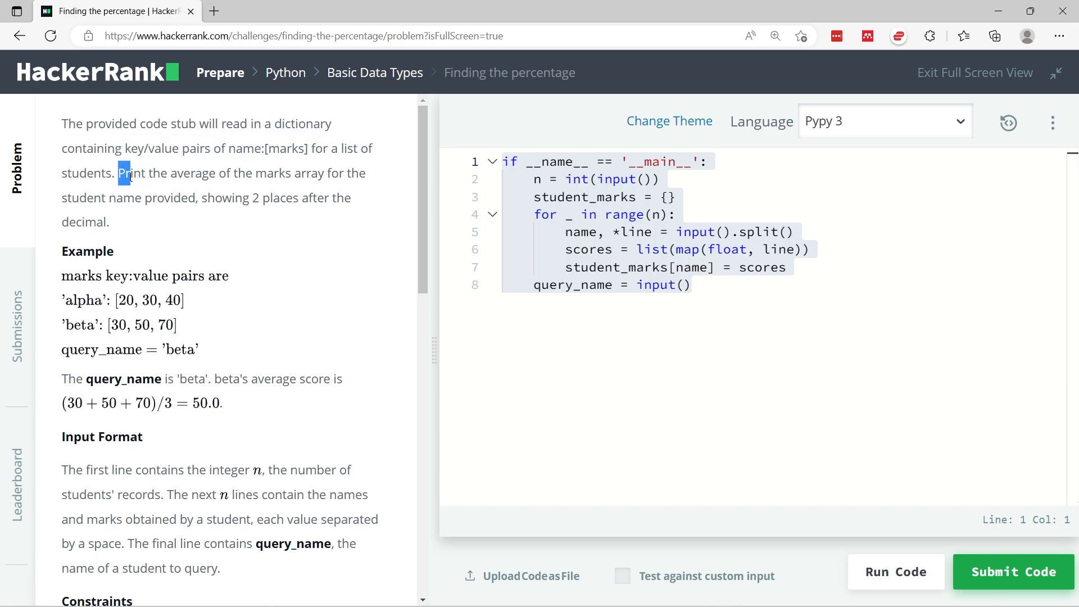
left_click_drag(118, 173, 310, 173)
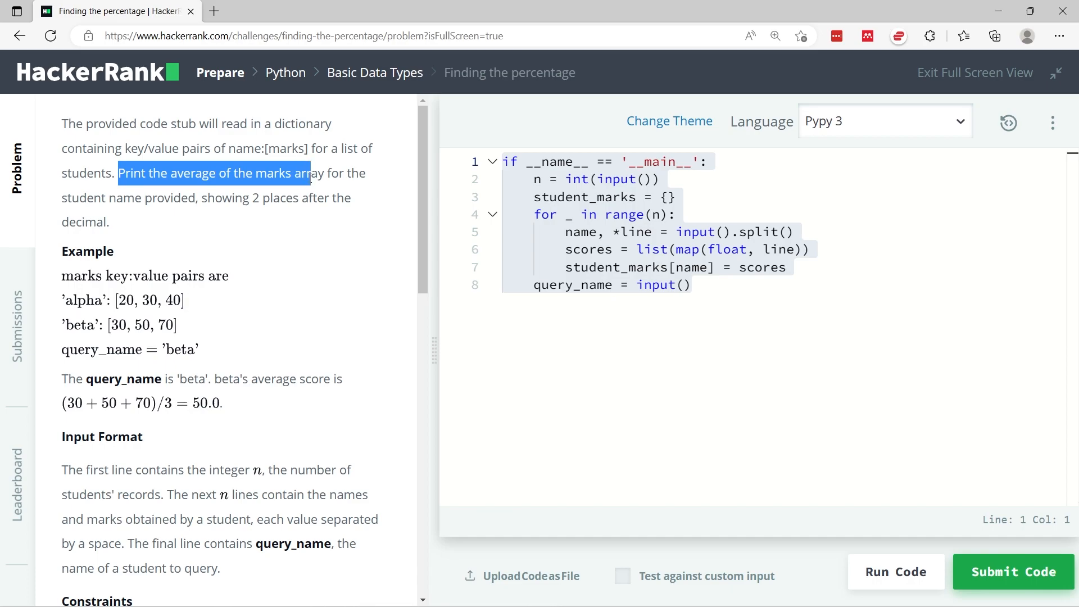
left_click_drag(309, 173, 196, 197)
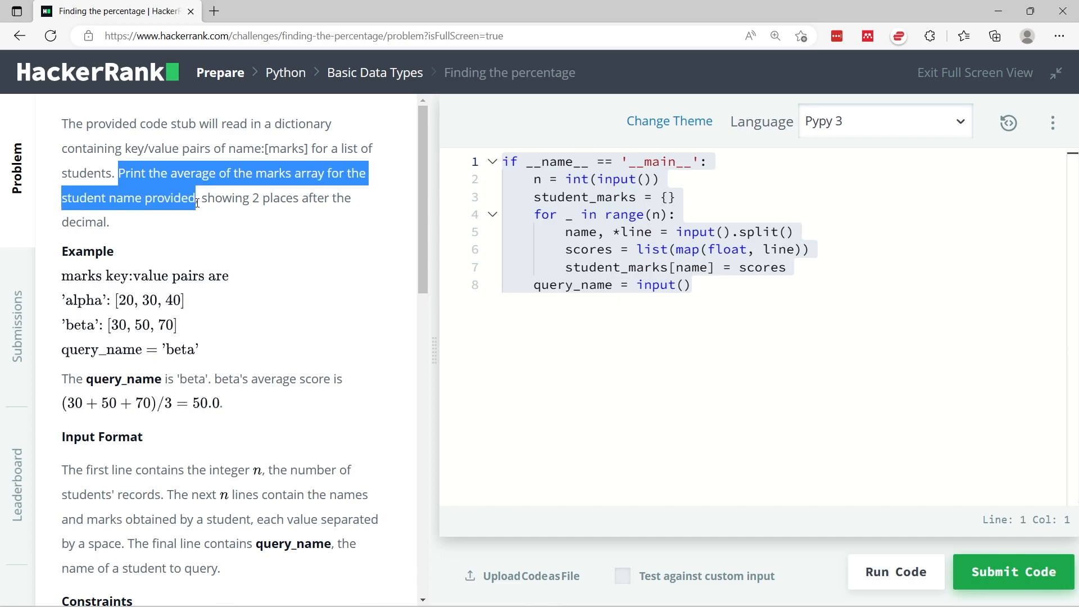
left_click(213, 225)
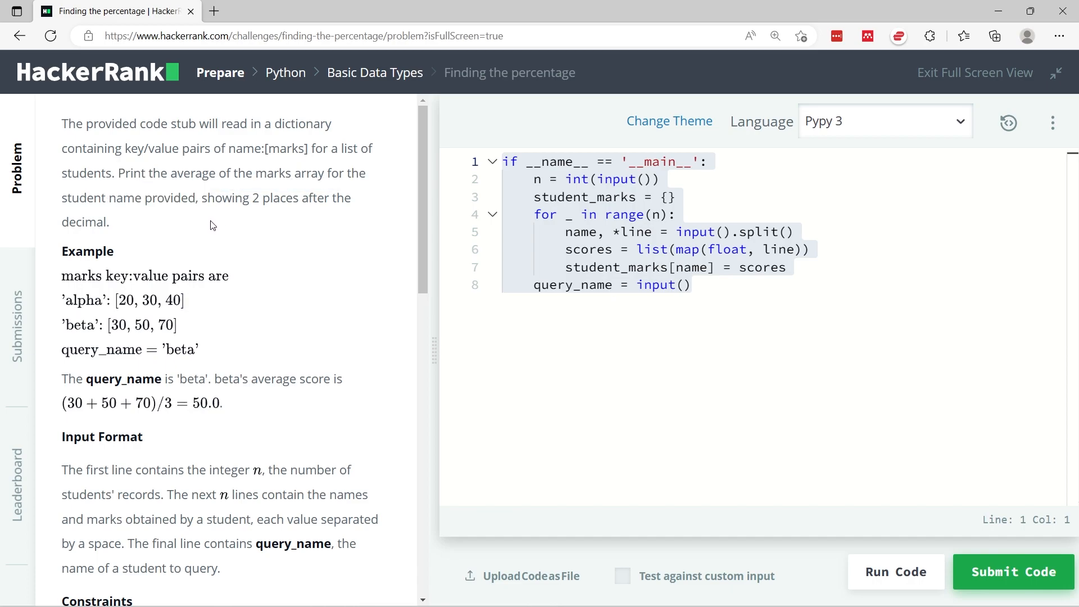
mouse_move(208, 224)
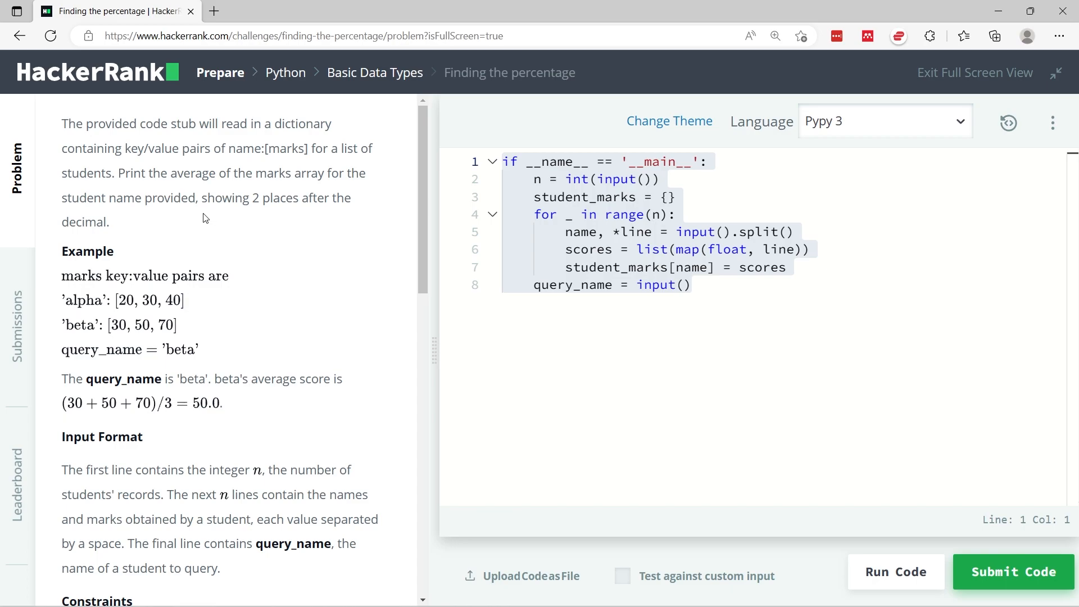
mouse_move(168, 361)
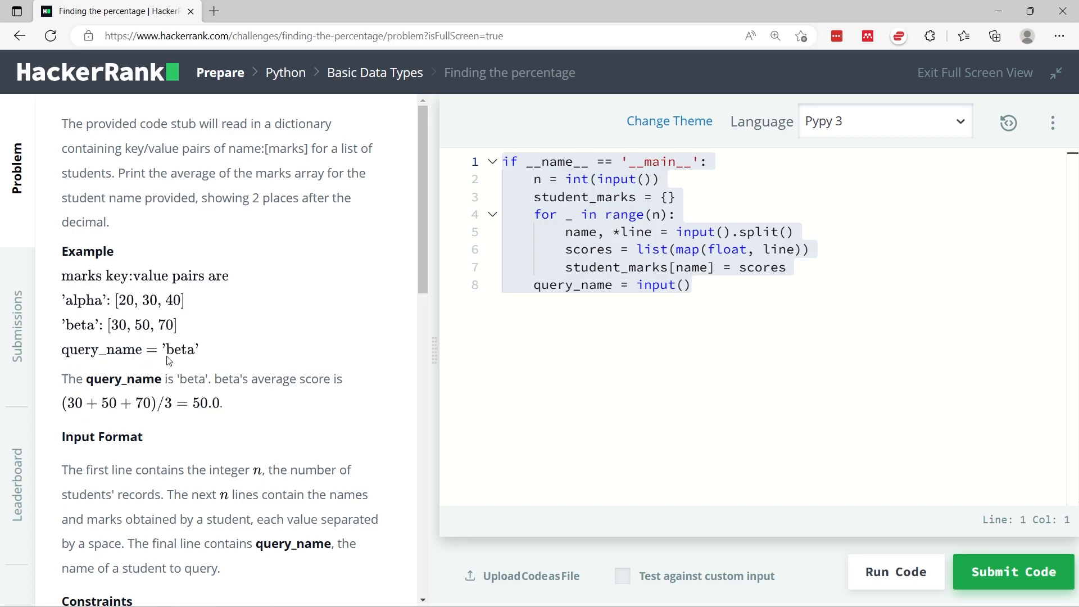
mouse_move(214, 194)
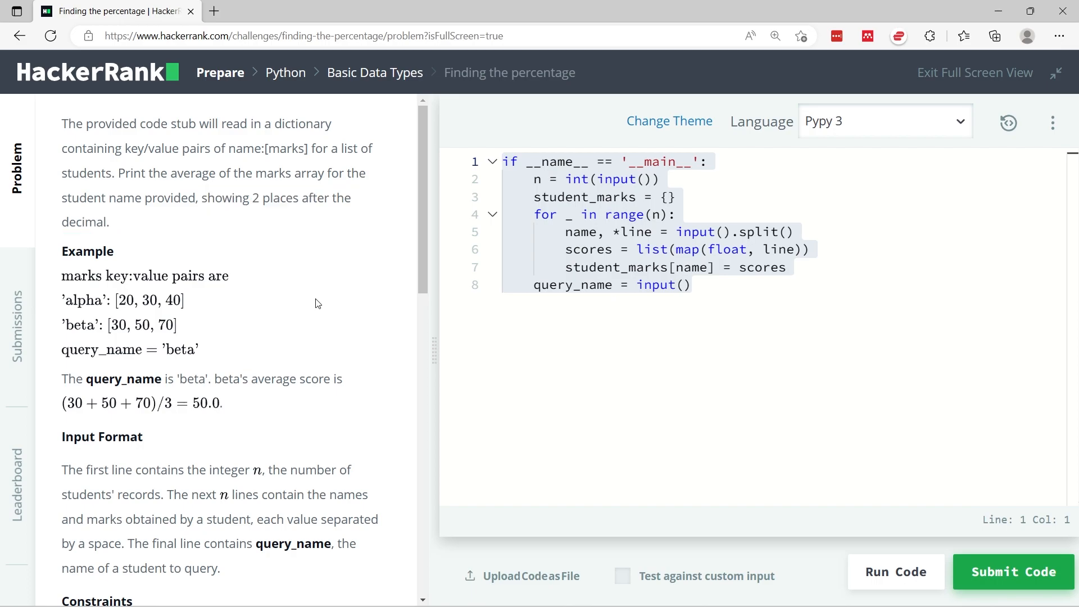
mouse_move(216, 289)
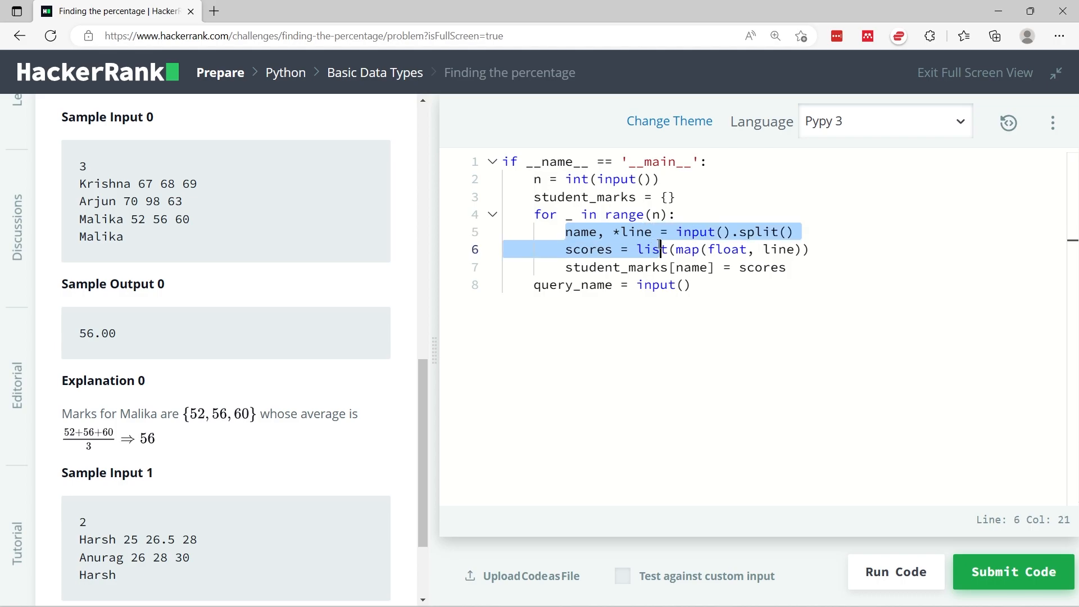
left_click(811, 249)
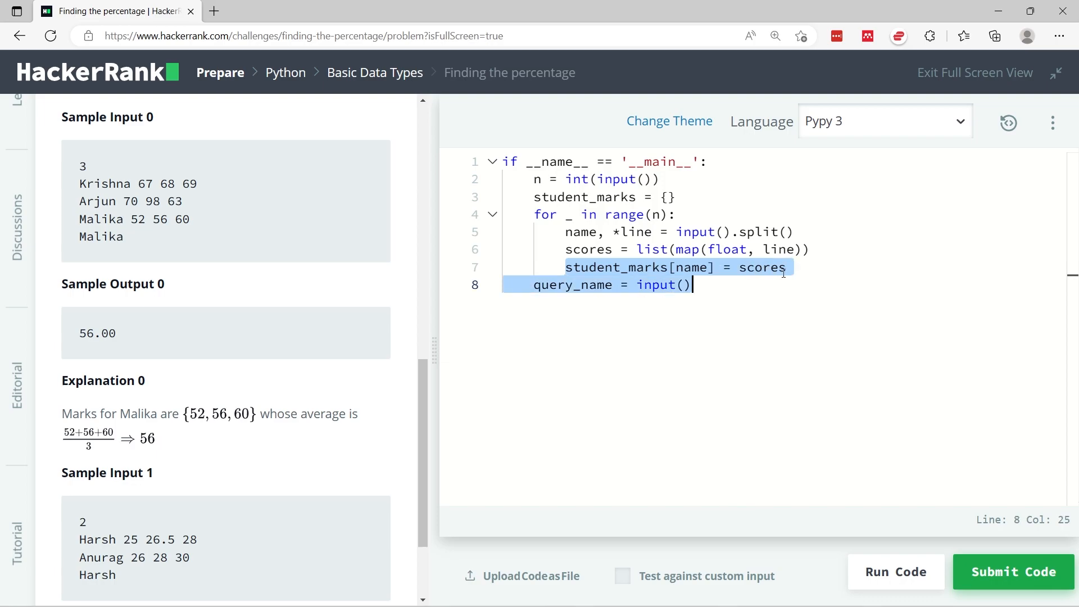
left_click(786, 267)
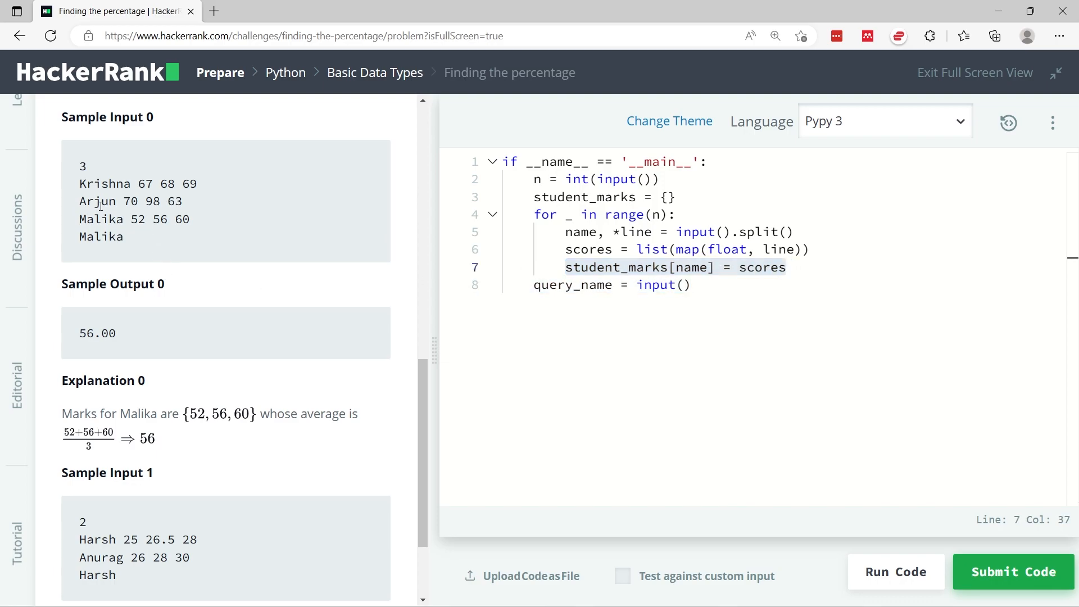
left_click_drag(79, 183, 144, 219)
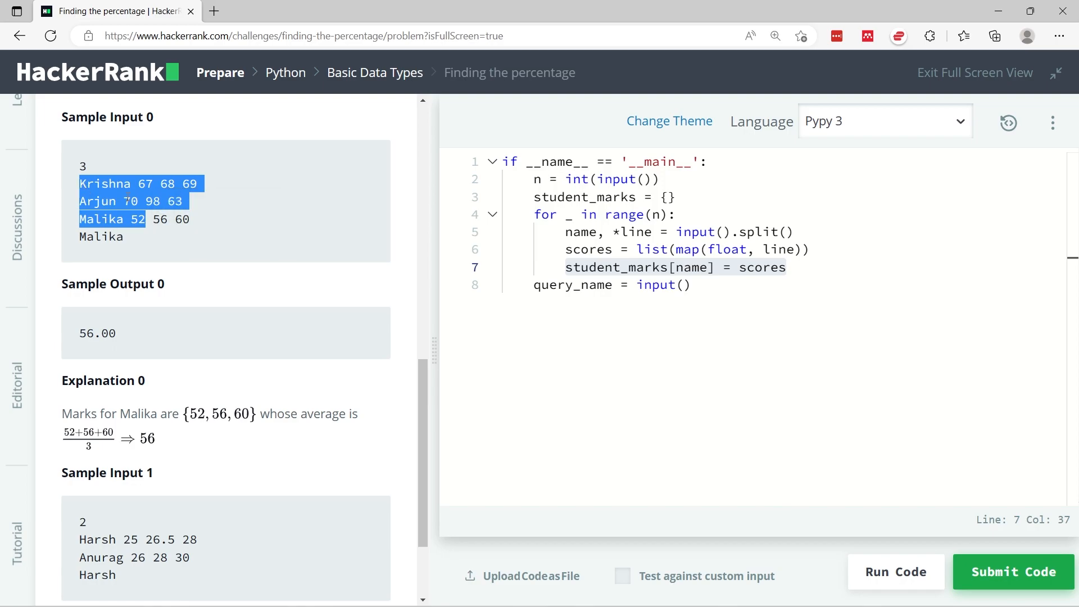
double_click(104, 184)
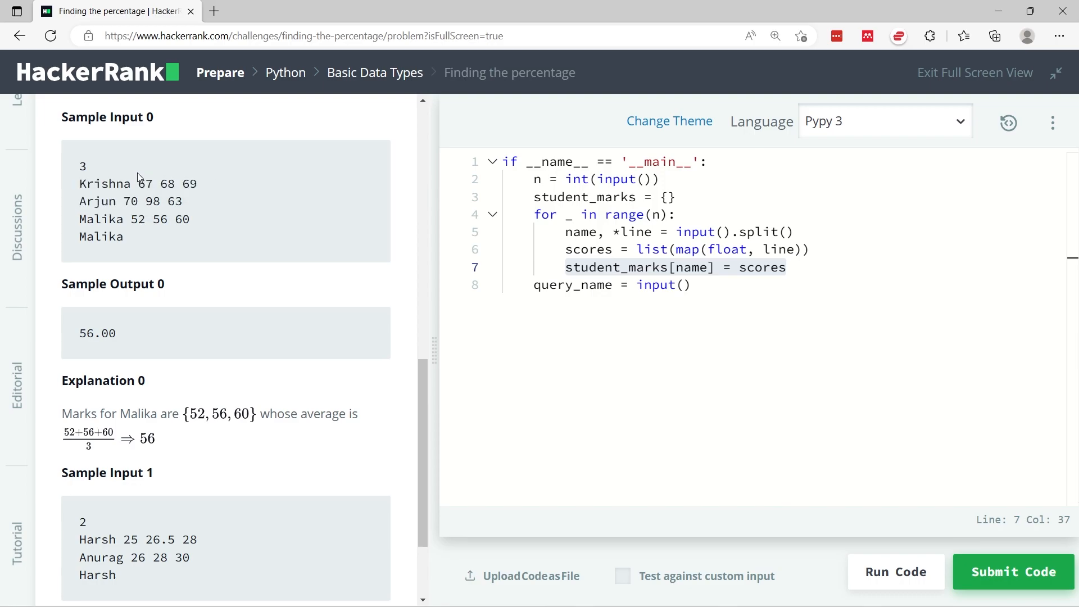
left_click_drag(138, 184, 178, 184)
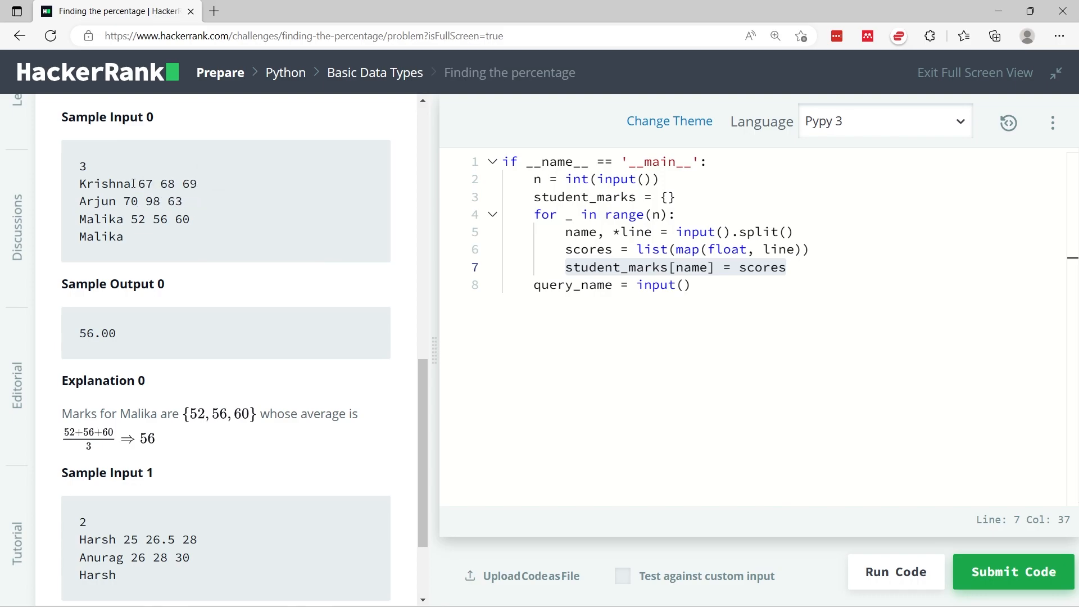
double_click(104, 183)
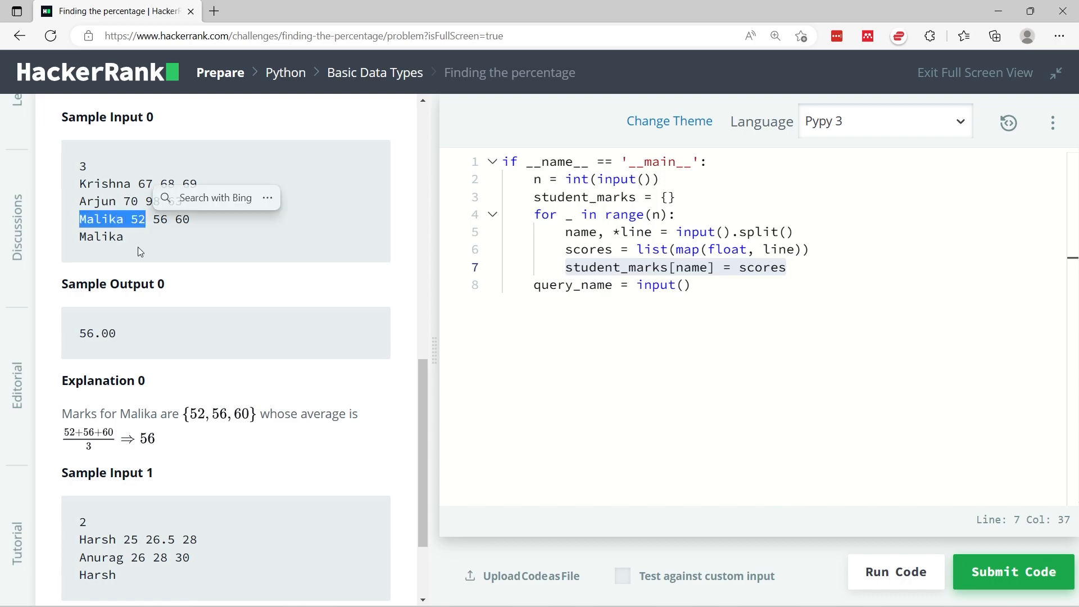
mouse_move(128, 246)
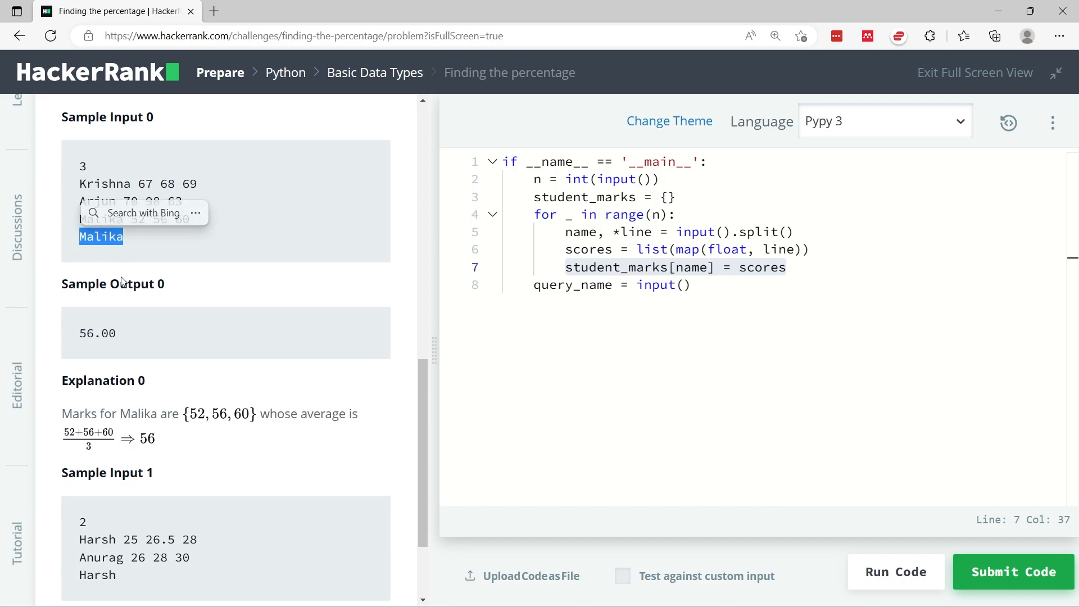
double_click(140, 219)
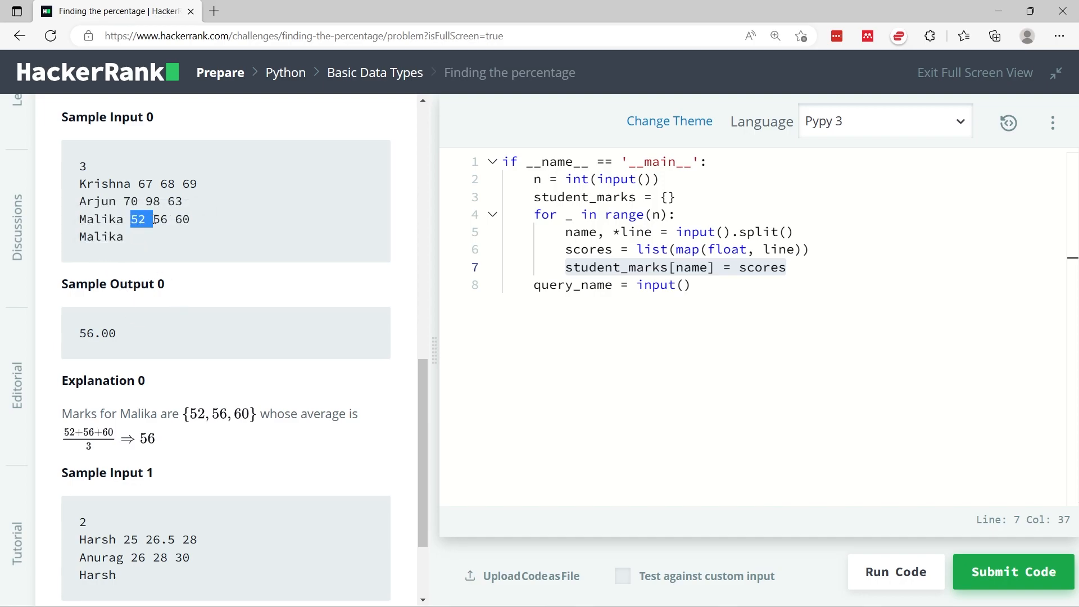
left_click_drag(138, 219, 190, 219)
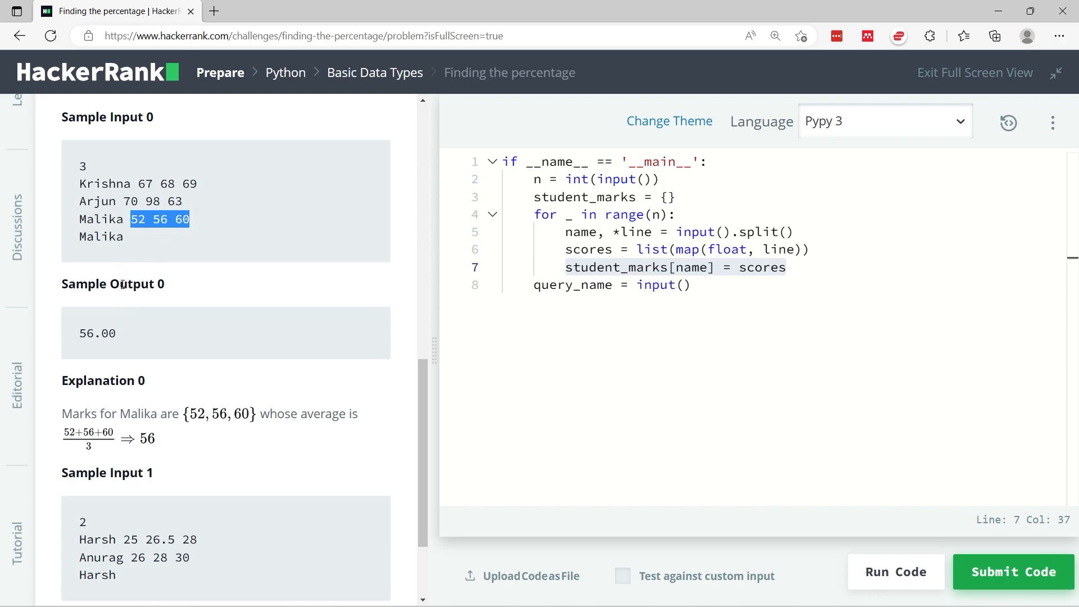
mouse_move(129, 301)
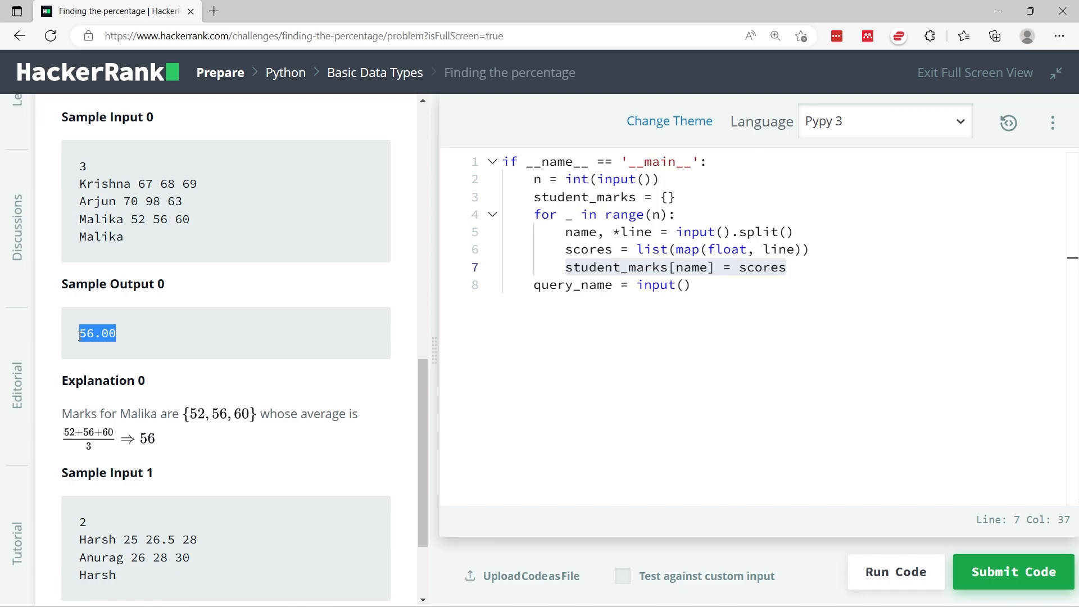
scroll("up", 3)
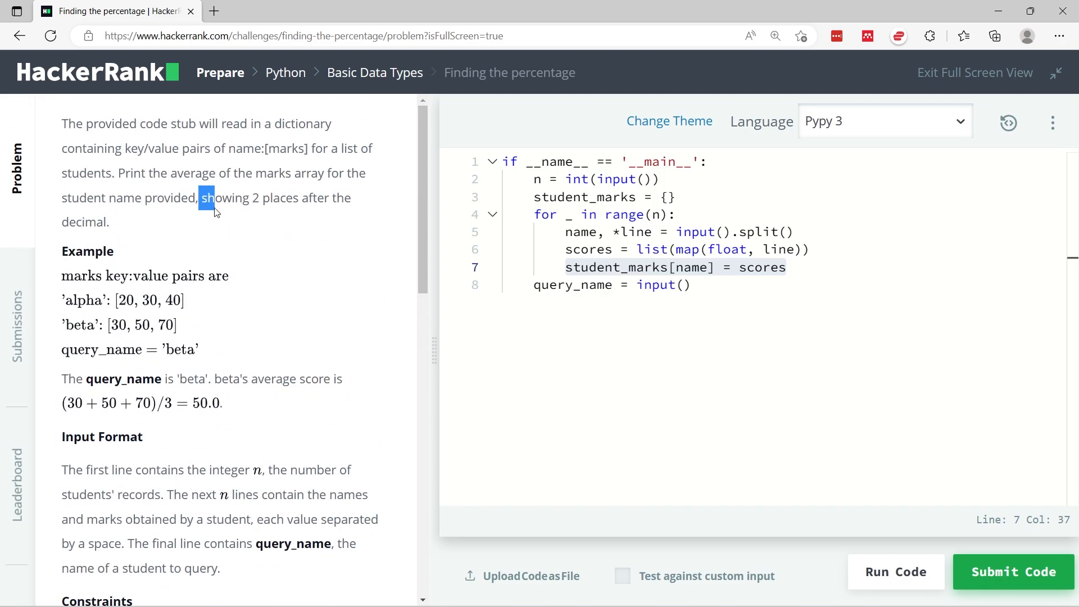
left_click_drag(206, 197, 110, 222)
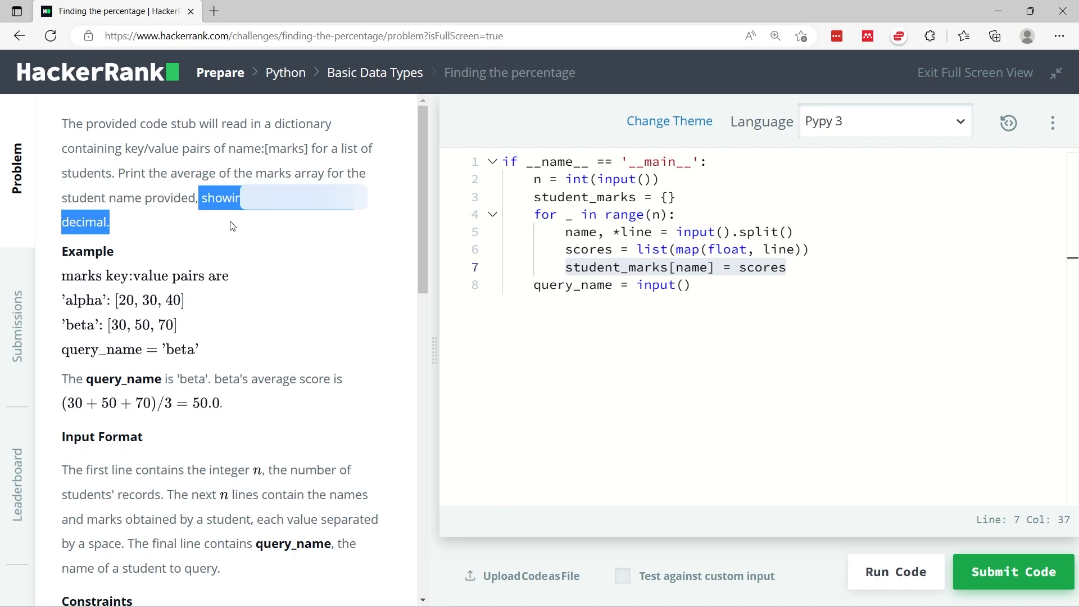
scroll("down", 3)
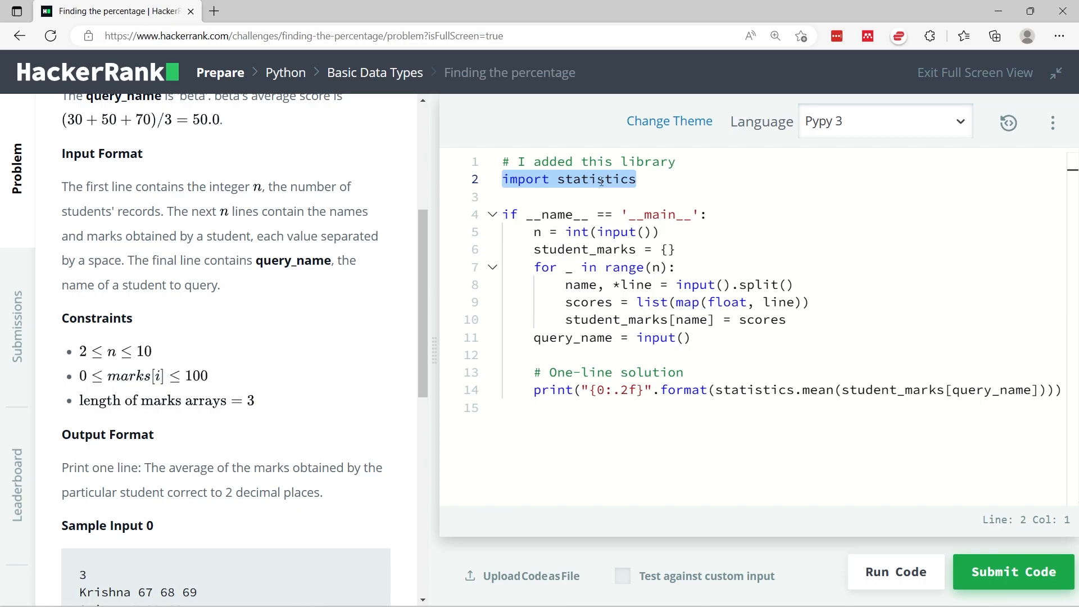
mouse_move(618, 306)
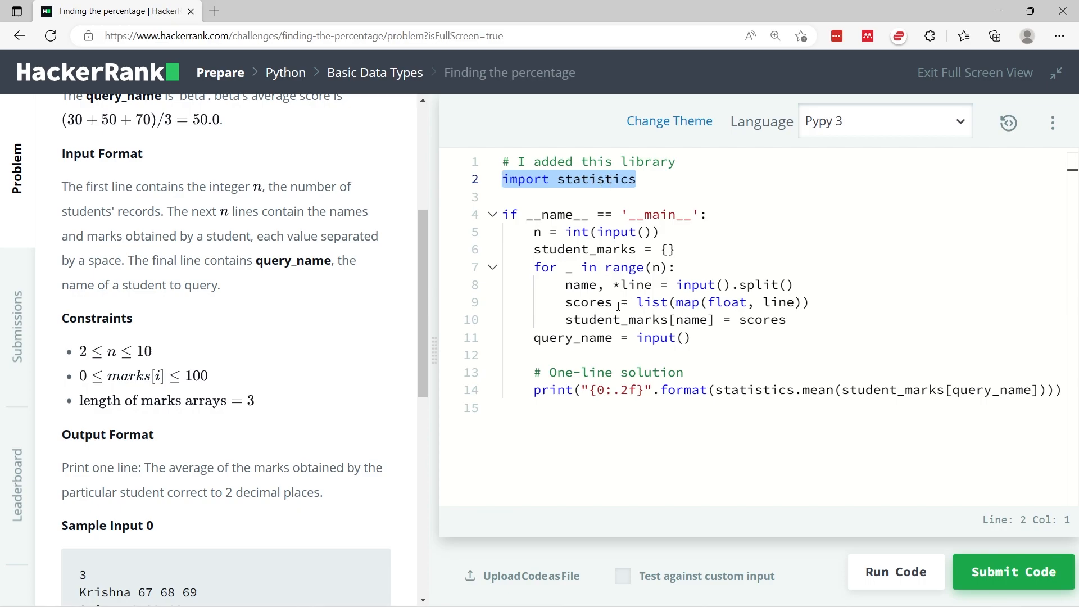
Complete the code with 'import statistics' and printing statistics.mean of the queried scores to two decimals
left_click(622, 390)
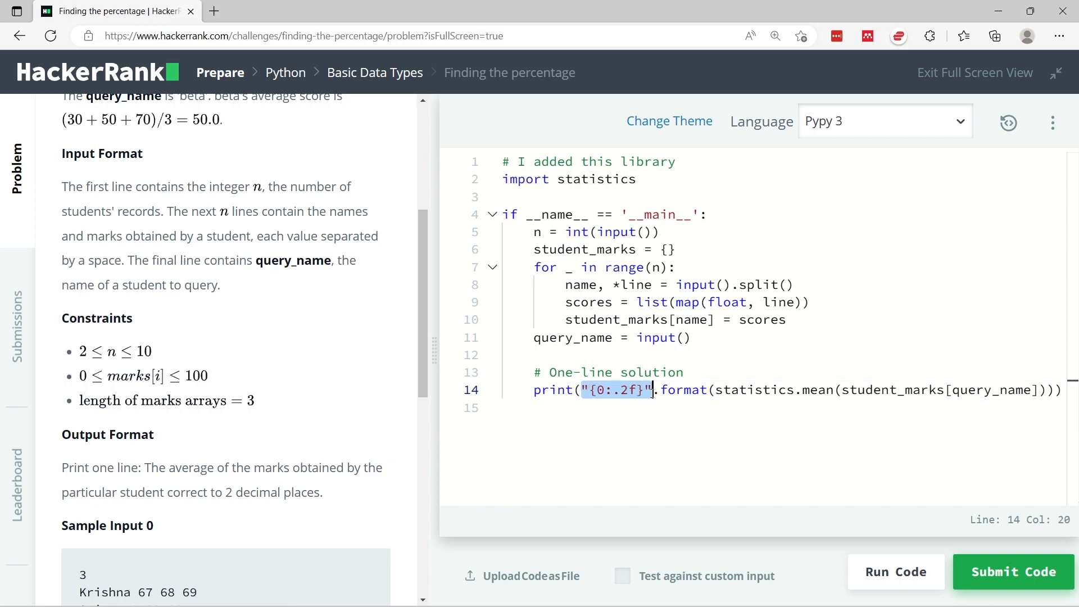
mouse_move(670, 398)
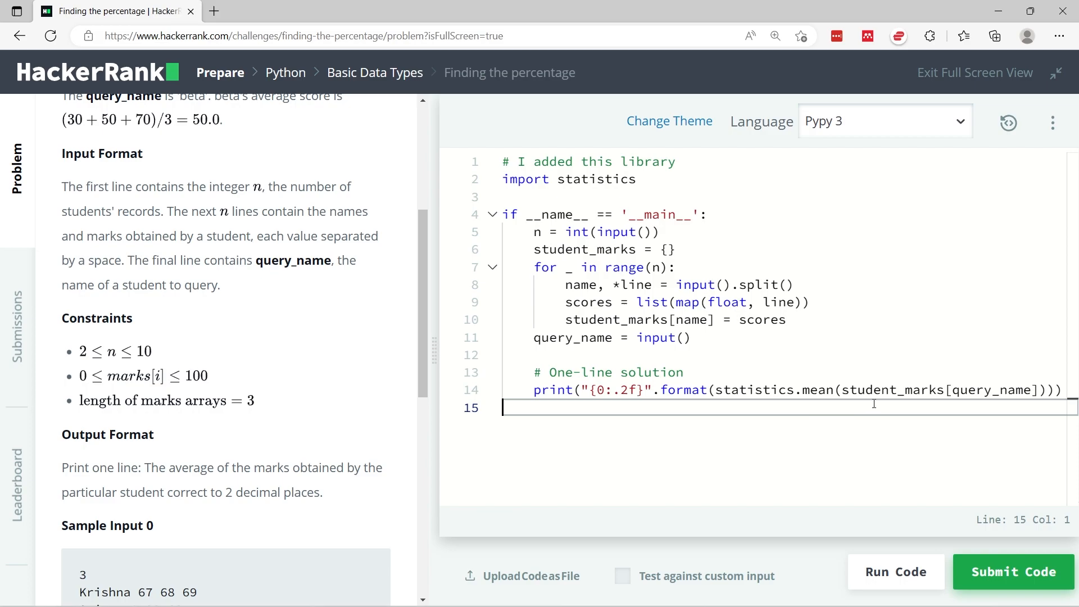
double_click(856, 389)
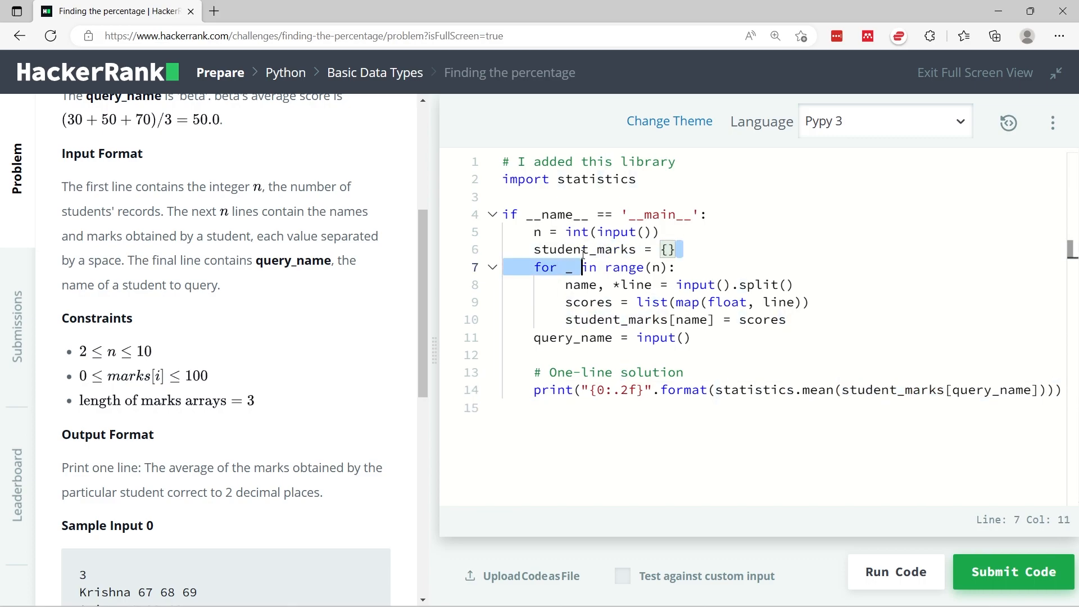
left_click(567, 319)
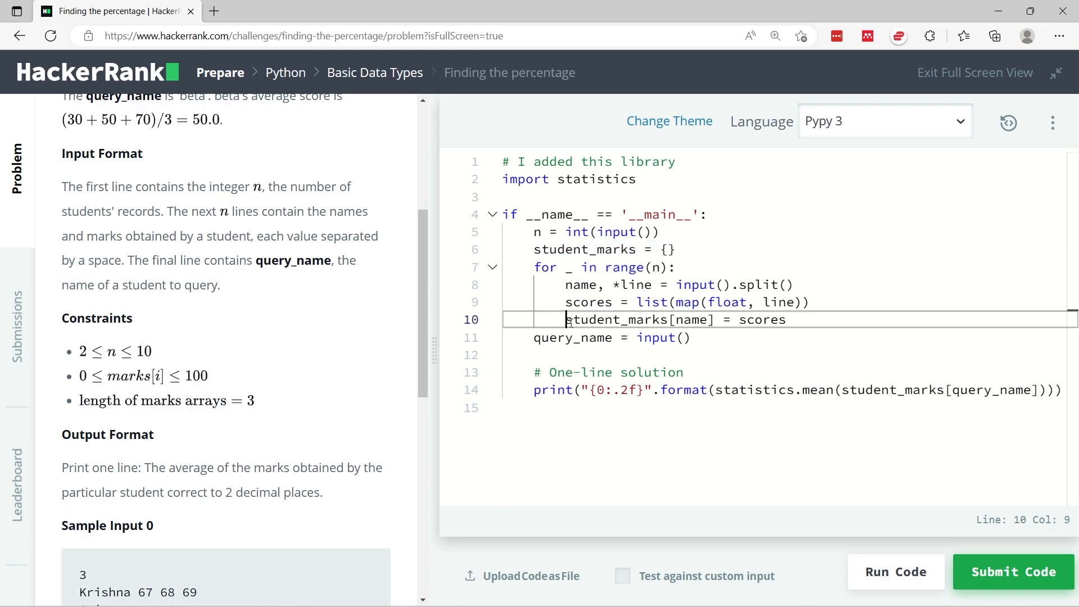
double_click(993, 390)
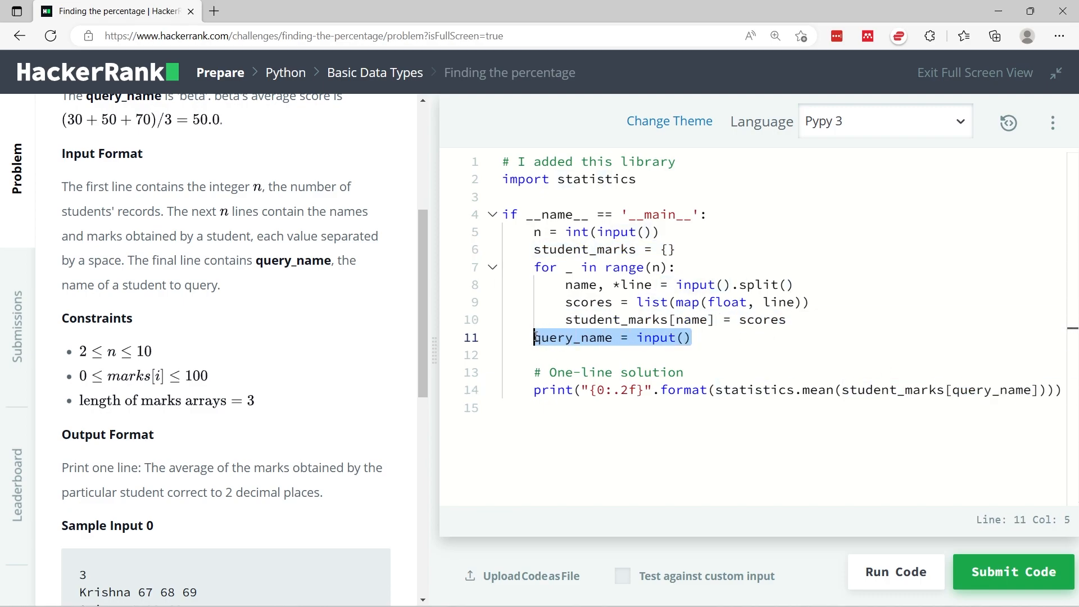
mouse_move(627, 350)
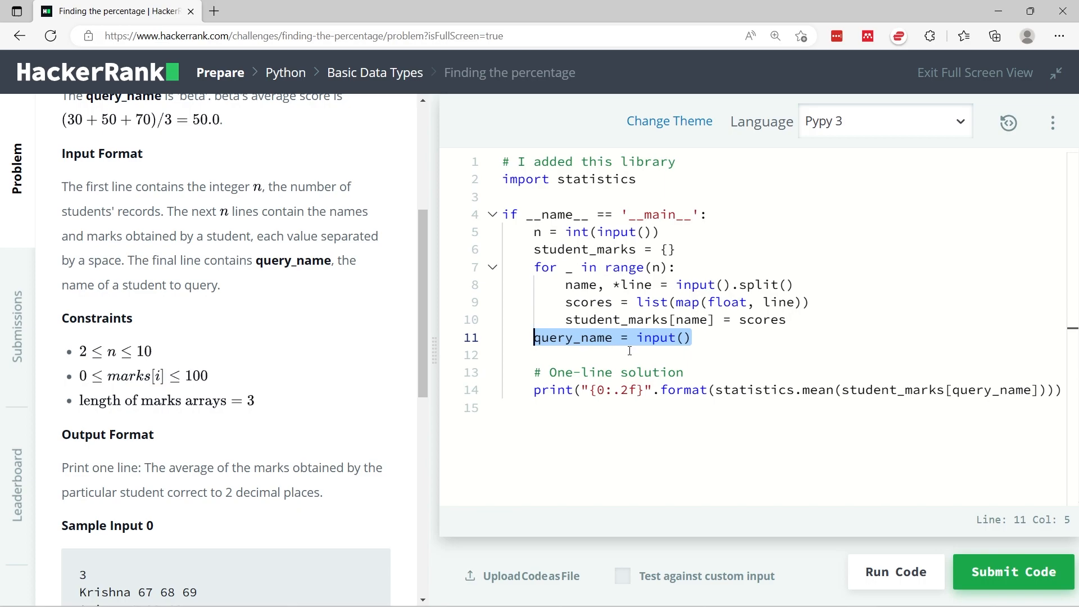
mouse_move(937, 398)
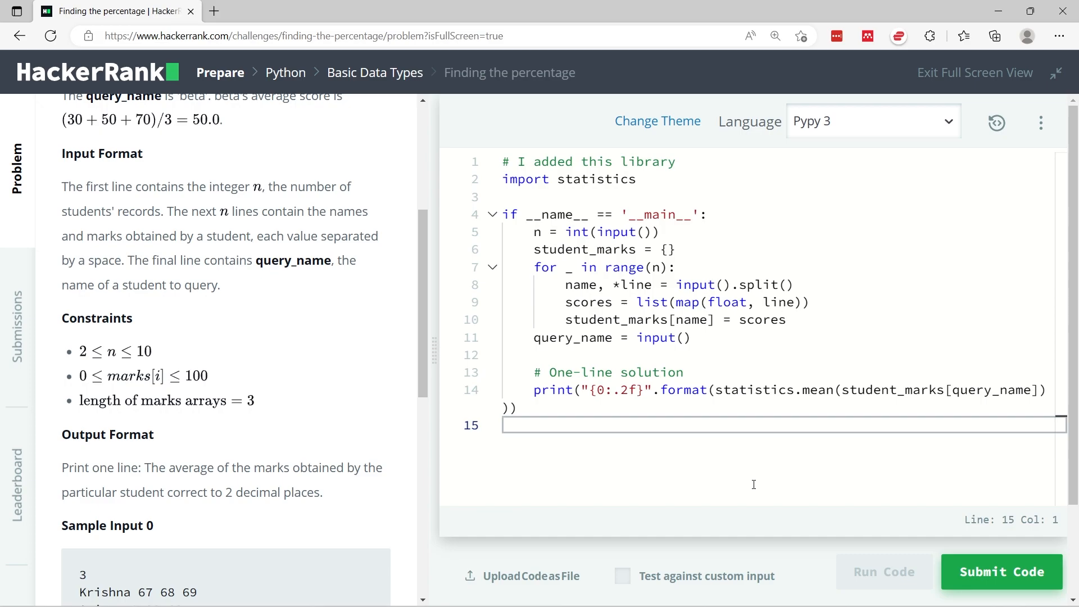
Verify both sample test cases pass, then submit the solution so all nine test cases pass
left_click(884, 571)
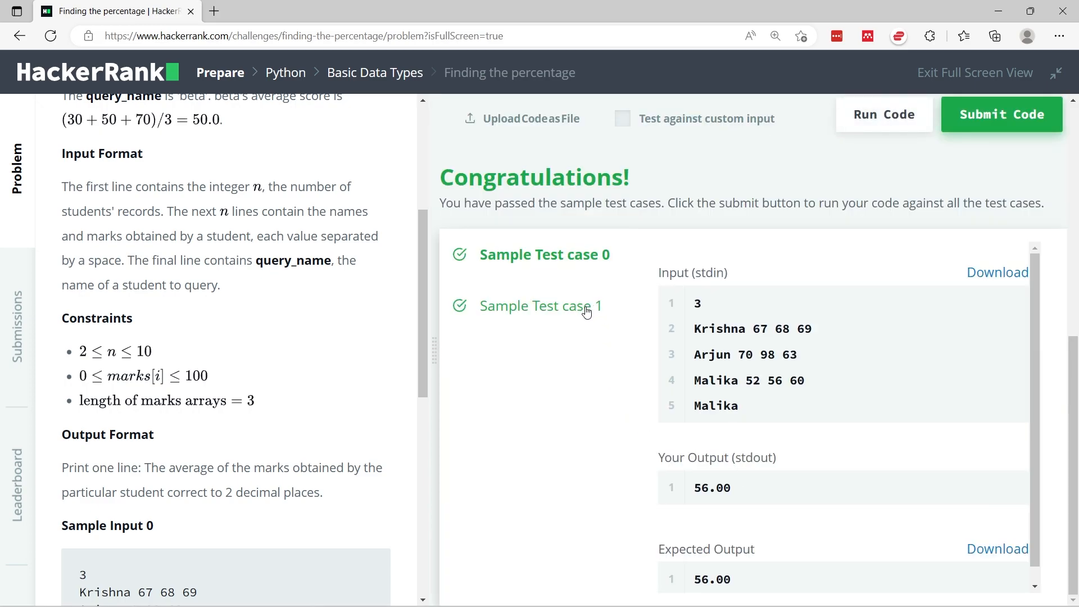
scroll("up", 3)
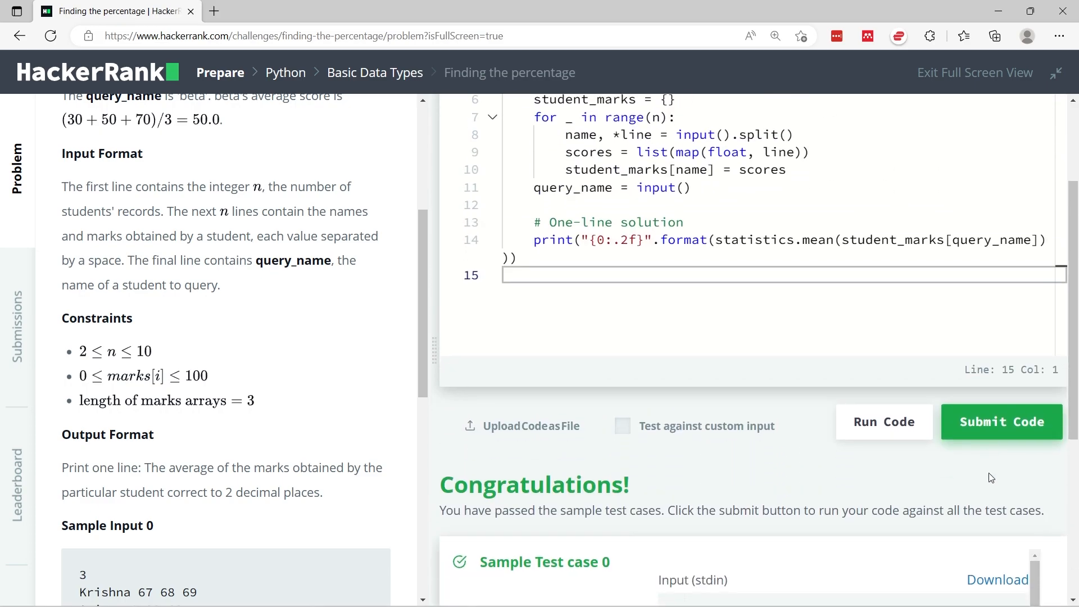
left_click(1001, 421)
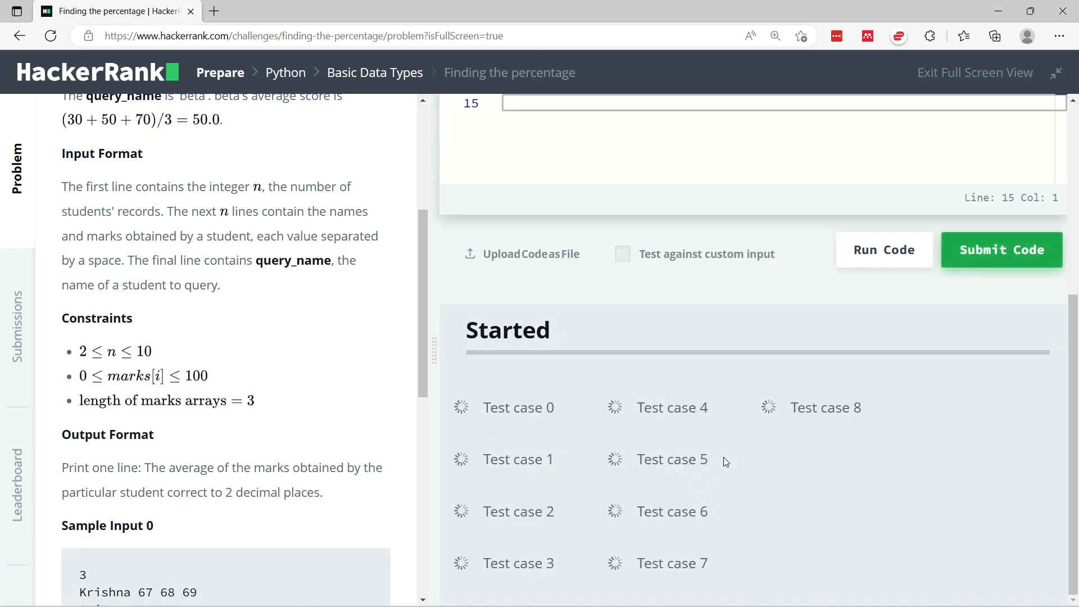
left_click(1001, 249)
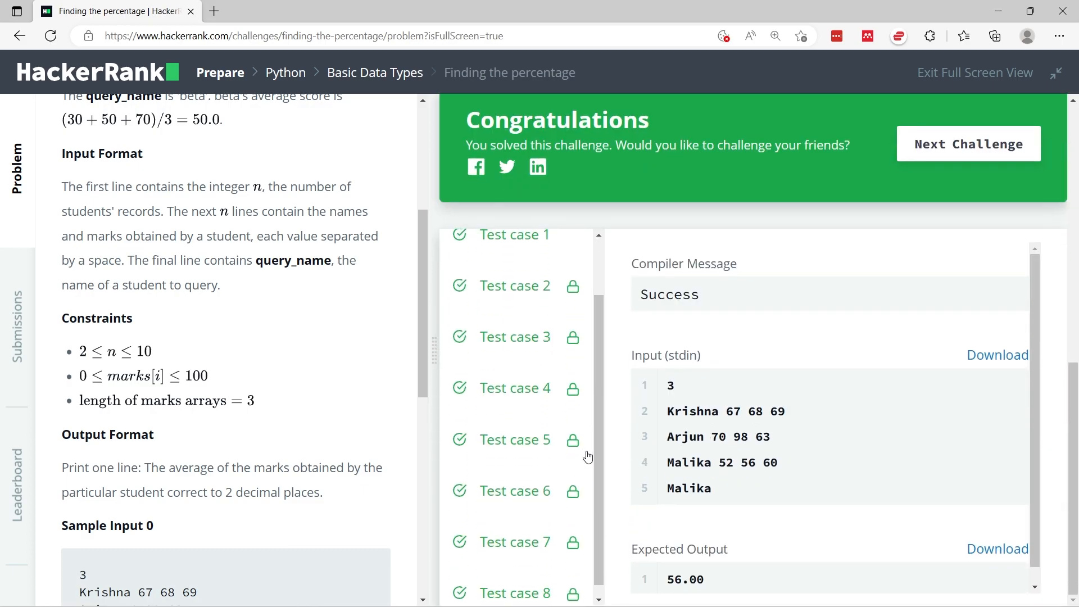